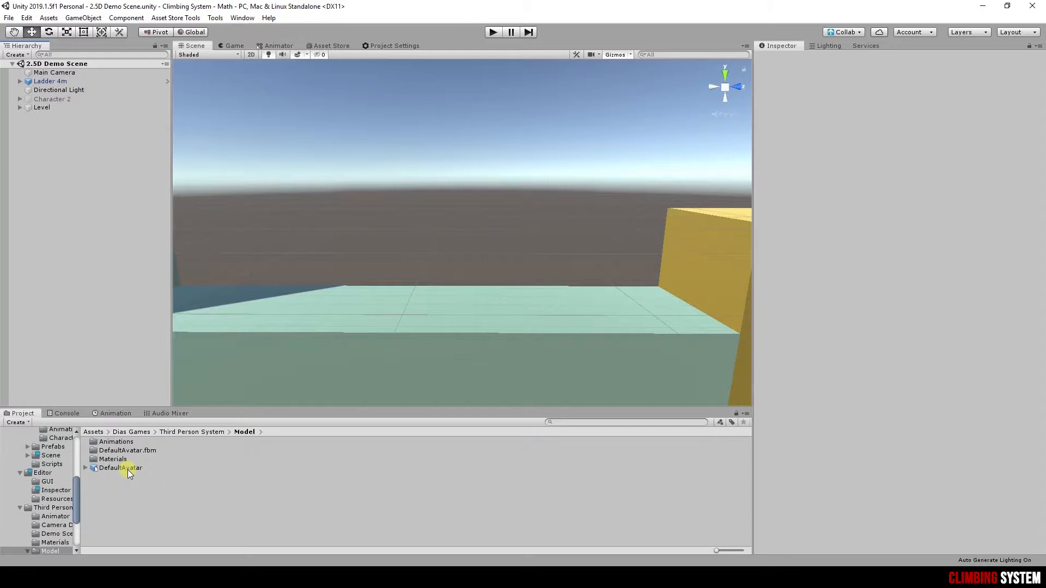
- Drag the DefaultAvatar model from the Model folder into the Scene view
drag(119, 467, 410, 267)
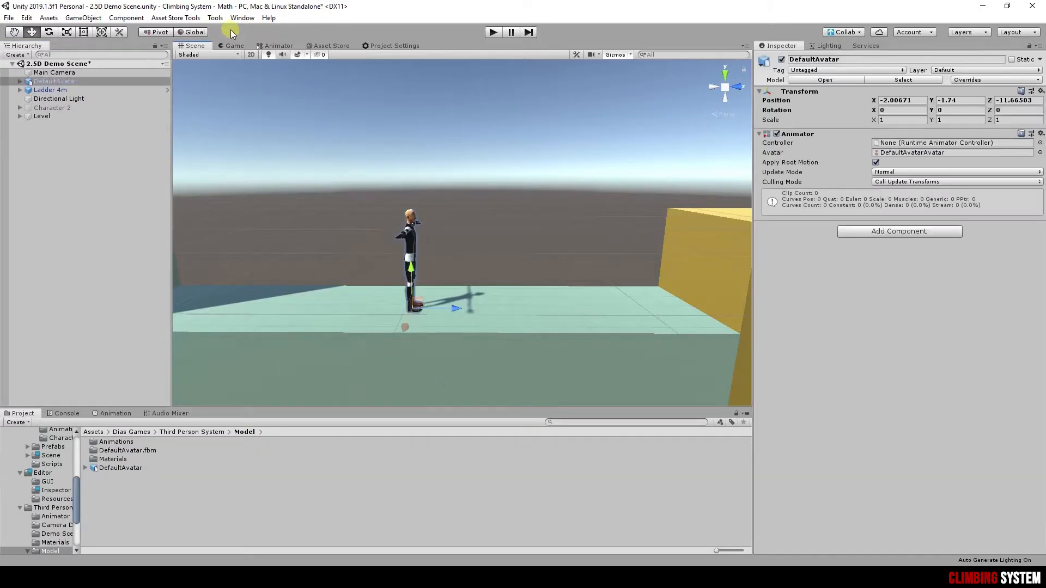
- Build DefaultAvatar into a third person character via Tools > Third Person System
click(214, 18)
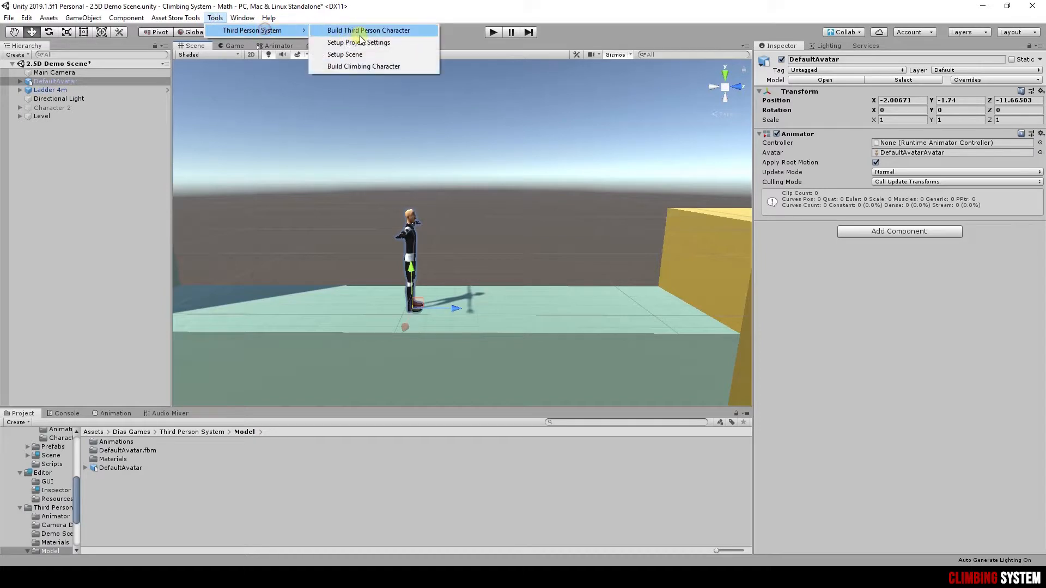
click(363, 66)
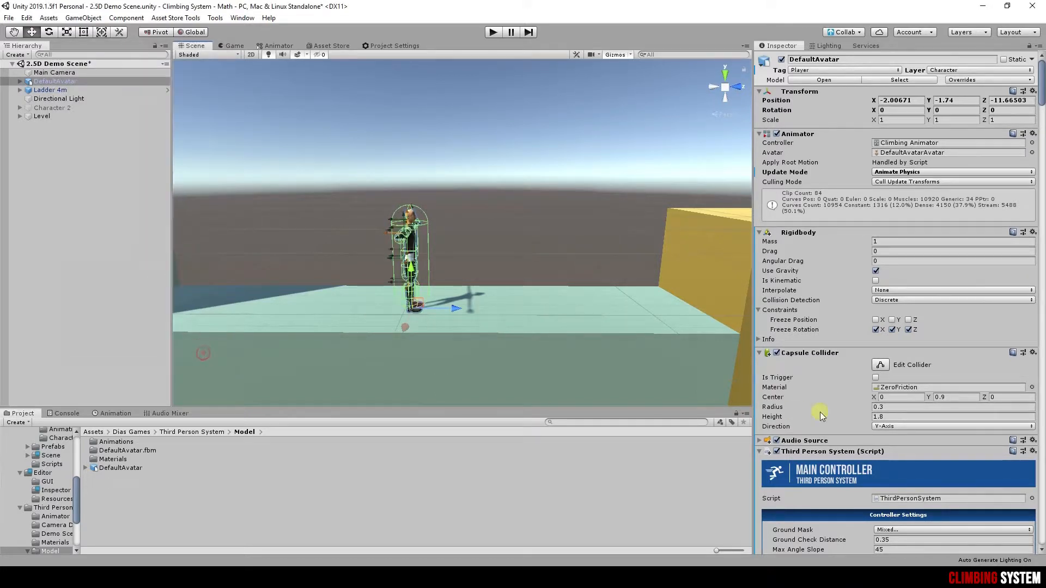
- Set the controller's Movement Axis dropdown to YZ
scroll(down, 3)
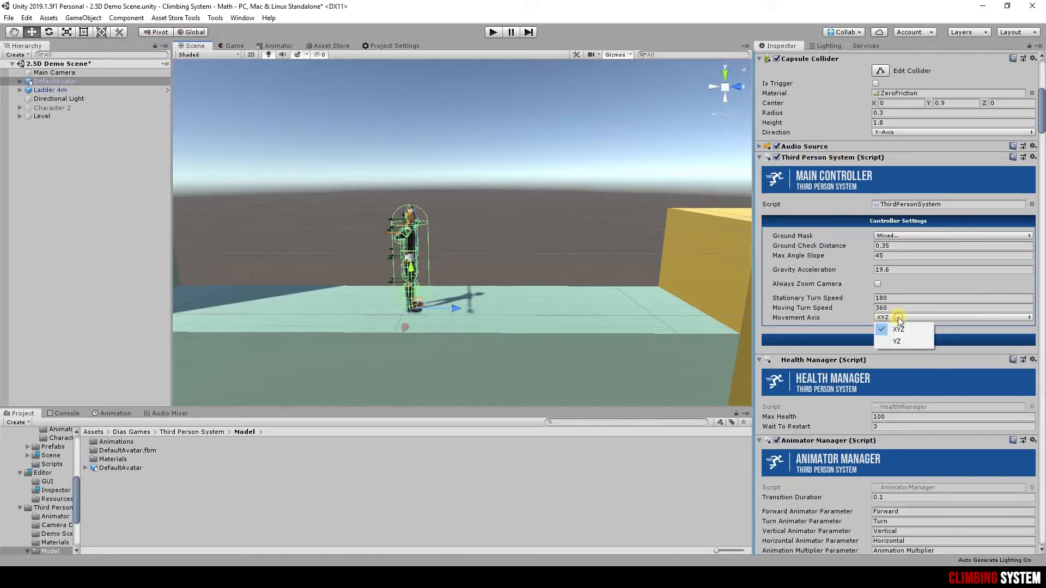
click(896, 341)
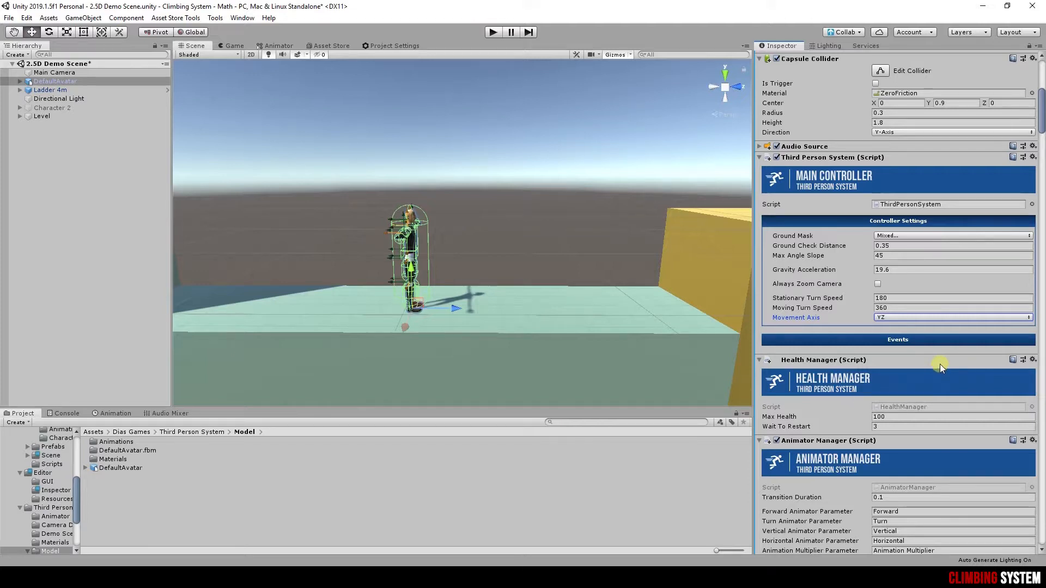
- Set the Climbing Ability's Movement Input to Relative
scroll(down, 3)
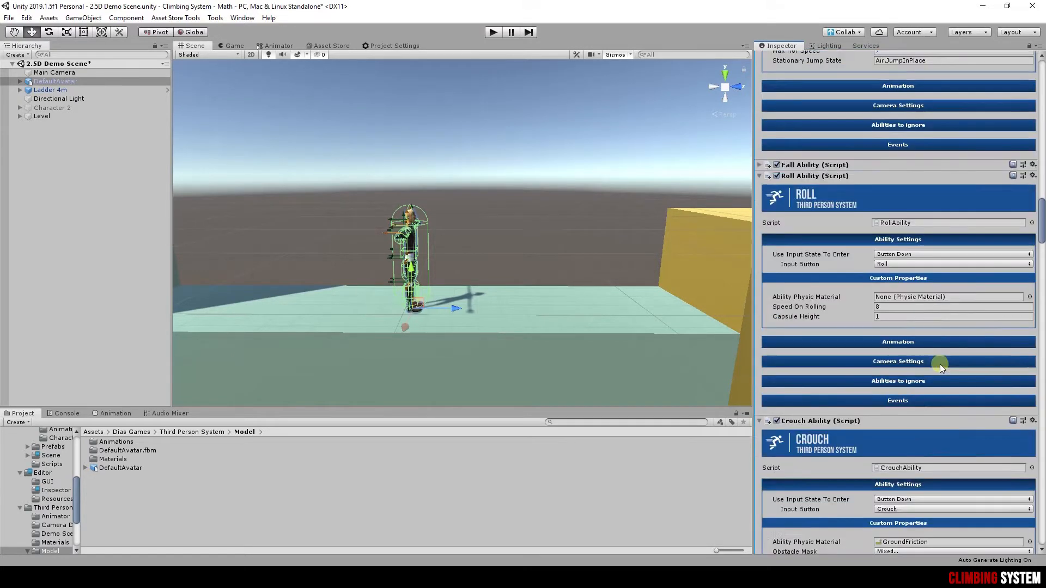
scroll(down, 3)
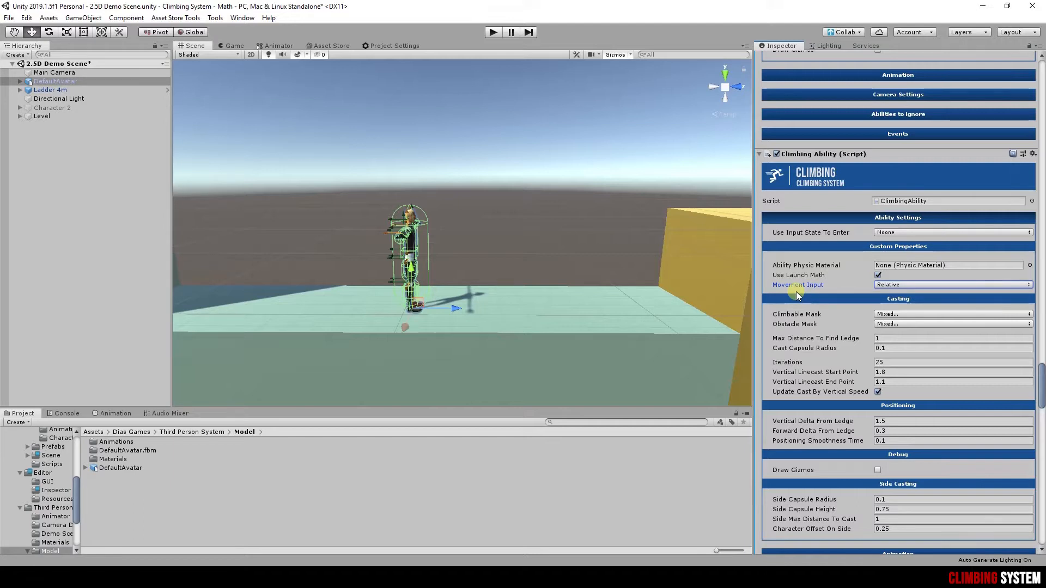
click(54, 72)
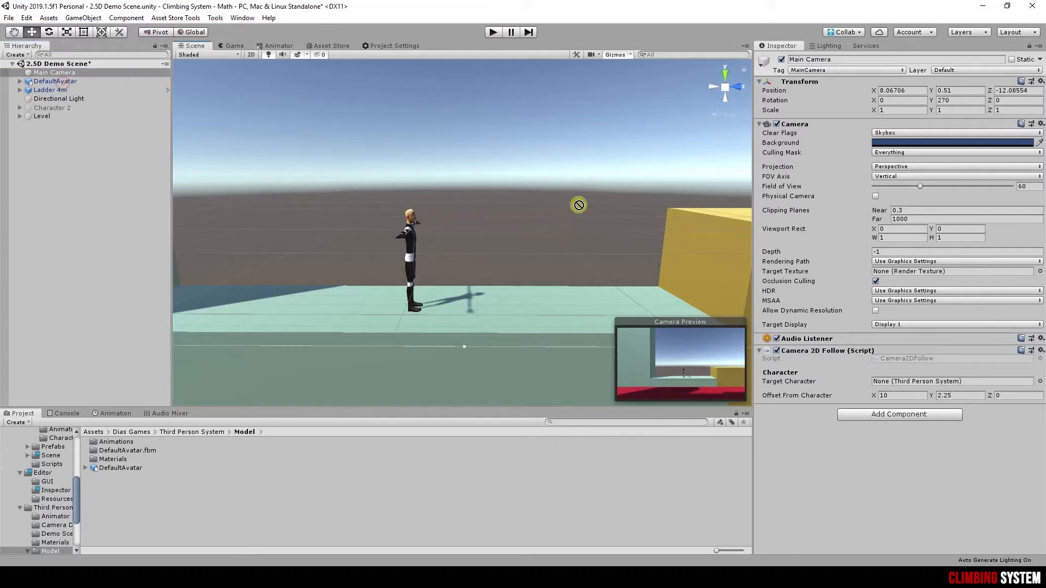
- Open the object picker for Camera 2D Follow's Target Character
click(947, 381)
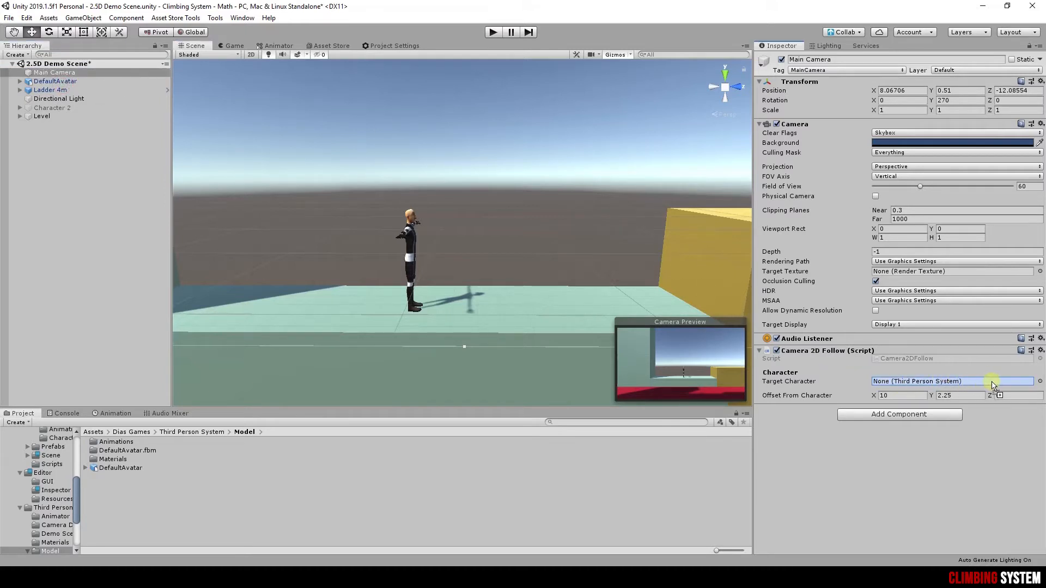